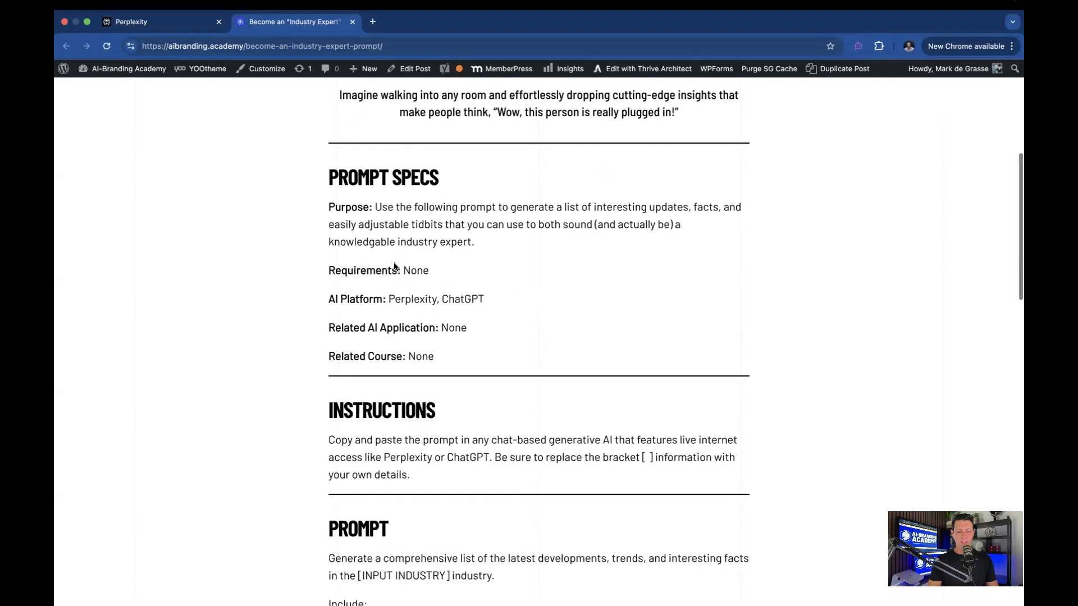
Step: Select the entire Industry Expert prompt in AI Branding Academy and bring it to Perplexity
{"action": "scroll", "scroll_direction": "down", "scroll_amount": 3}
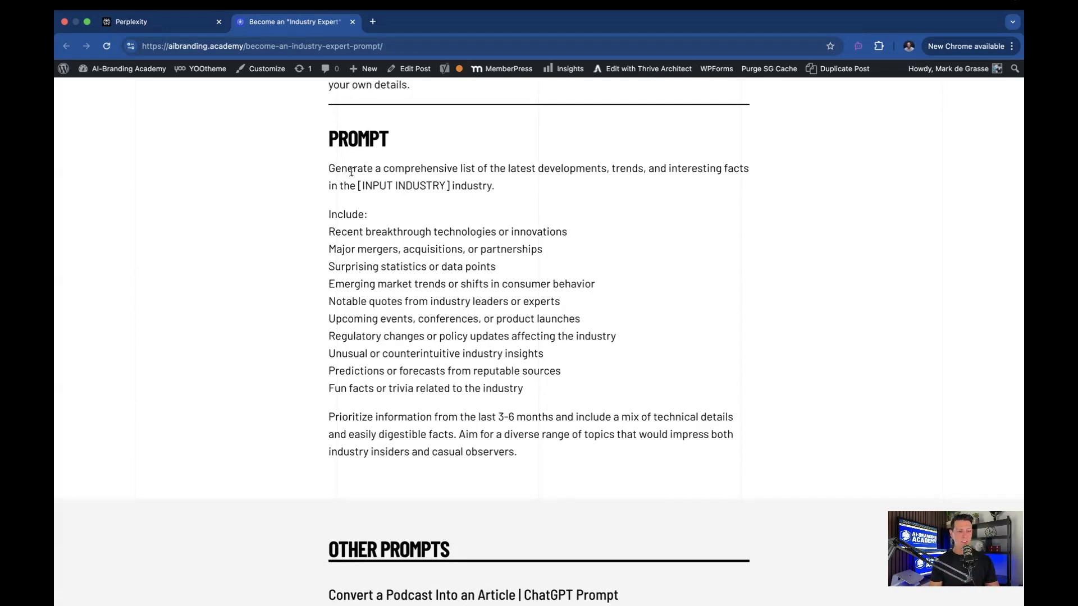
{"action": "left_click_drag", "start_coordinate": [328, 168], "coordinate": [494, 186]}
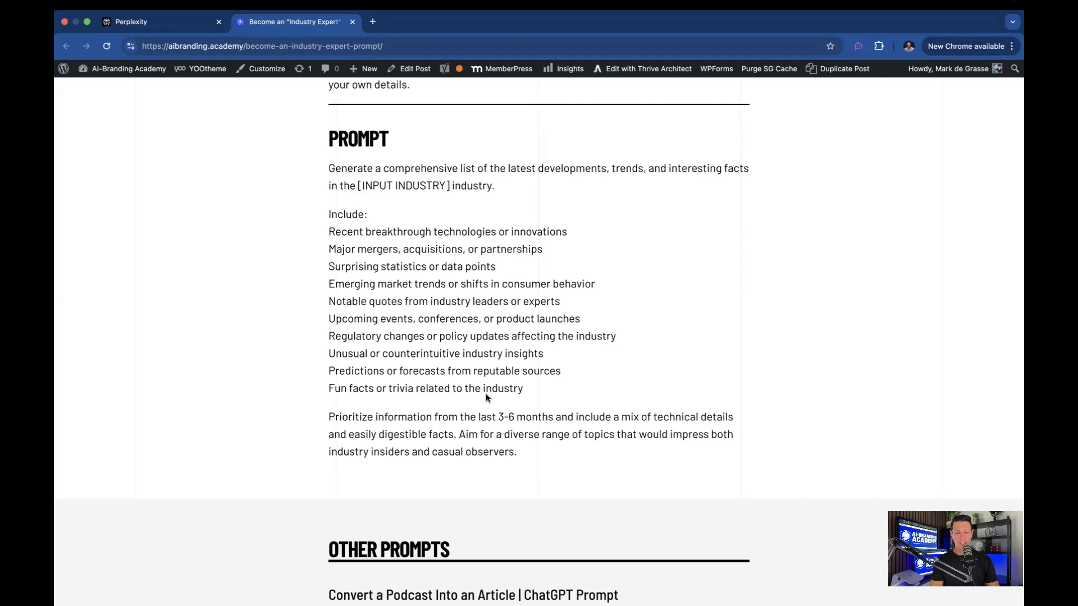
{"action": "mouse_move", "coordinate": [593, 392]}
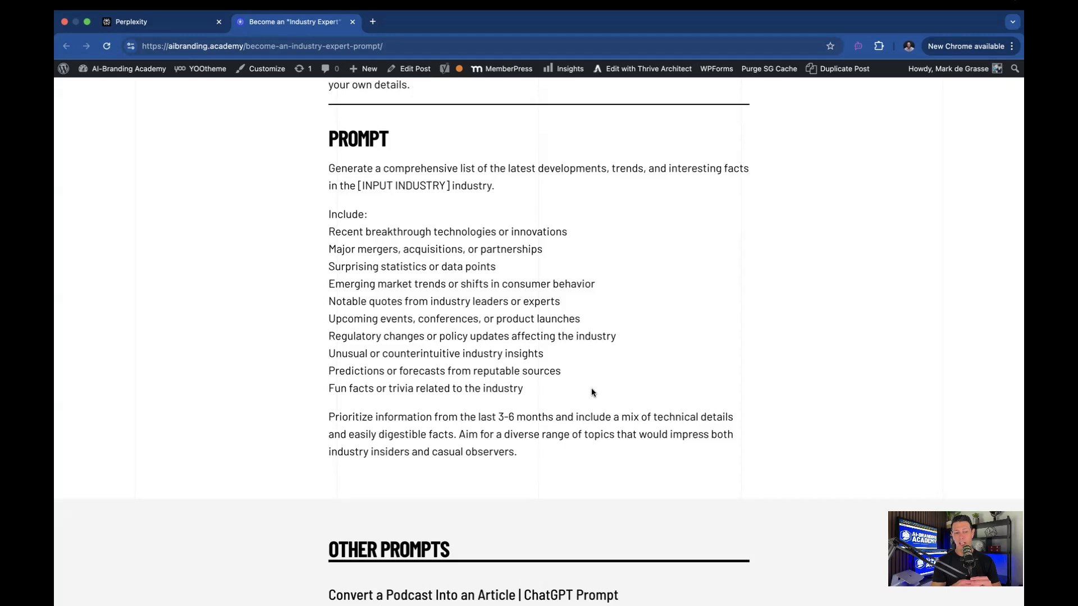
{"action": "left_click_drag", "start_coordinate": [328, 417], "coordinate": [517, 451]}
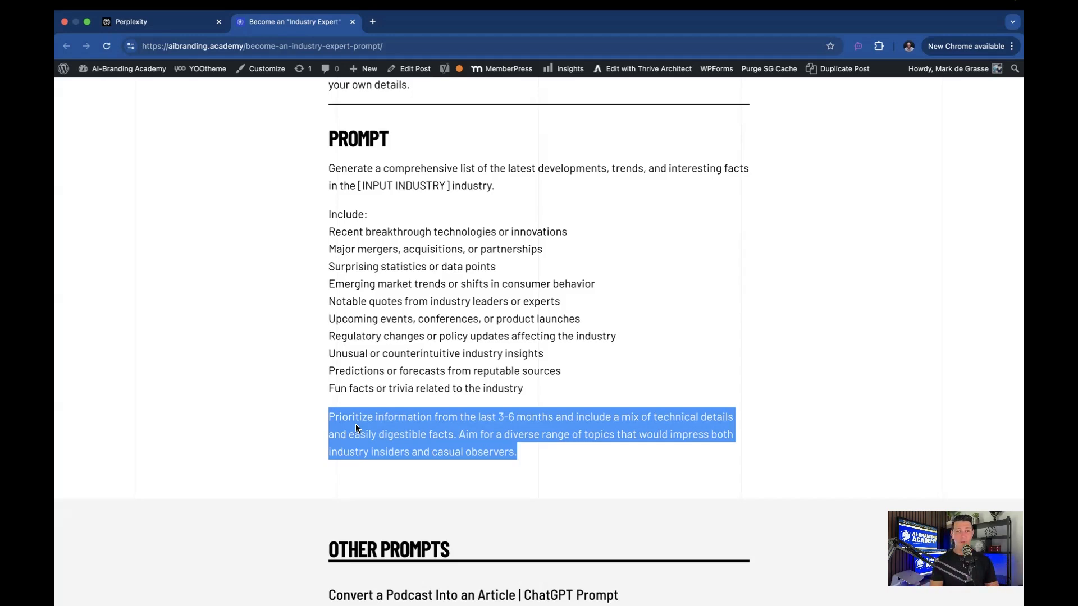
{"action": "left_click", "coordinate": [330, 169]}
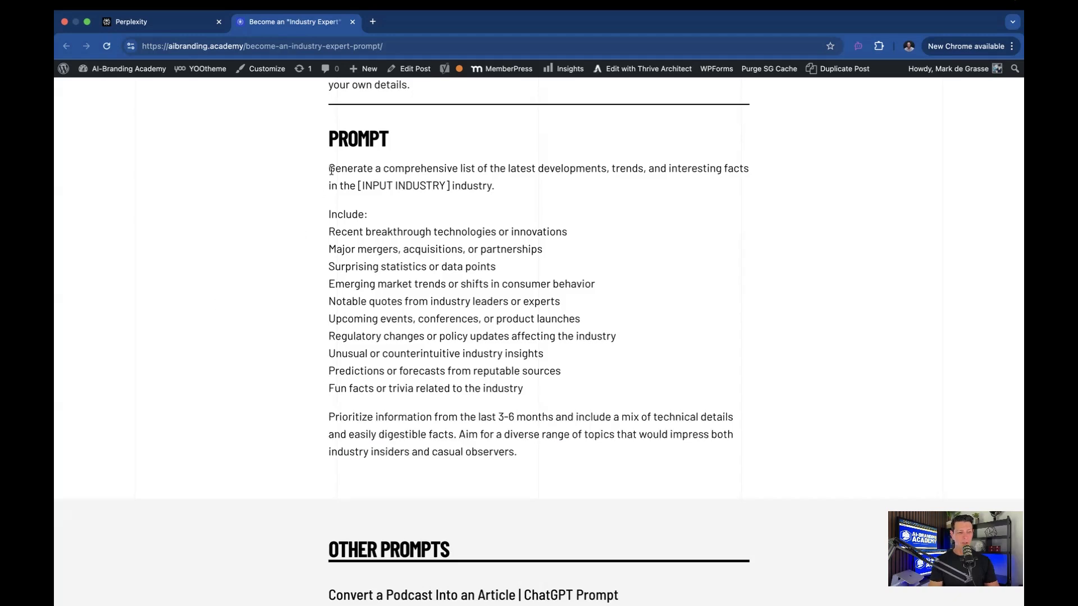
{"action": "left_click_drag", "start_coordinate": [329, 168], "coordinate": [517, 451]}
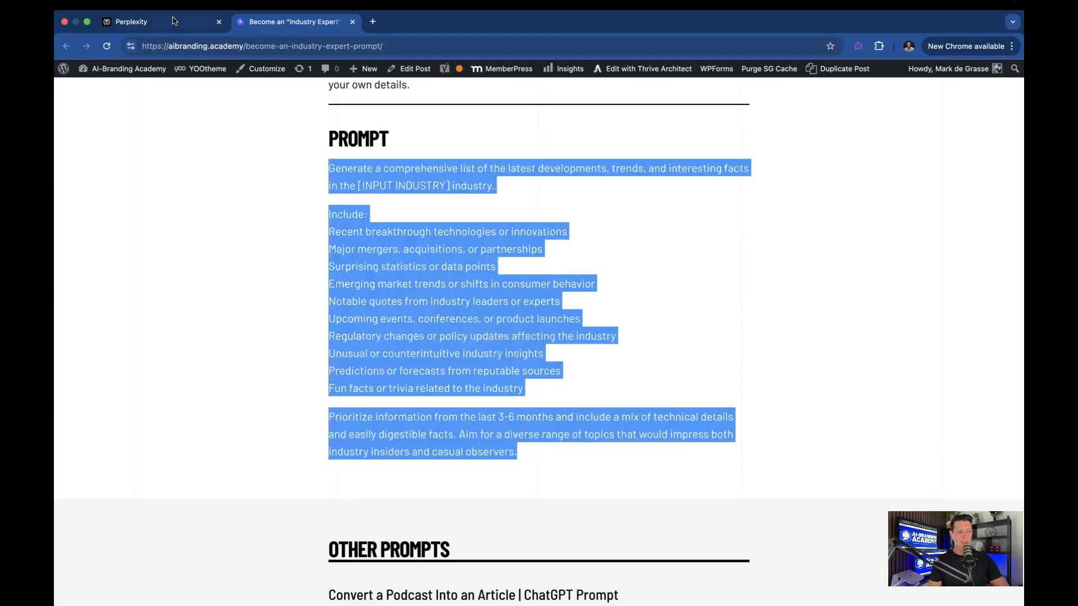
{"action": "left_click", "coordinate": [131, 21]}
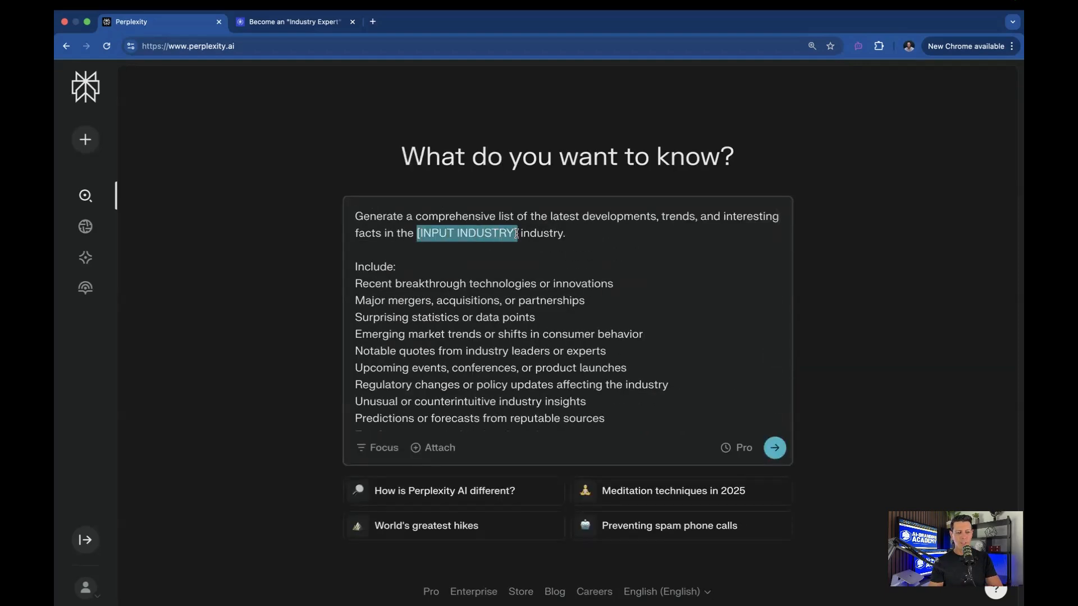
Step: Fill in 'residential construction' as the industry and submit the prompt
{"action": "type", "text": "residential"}
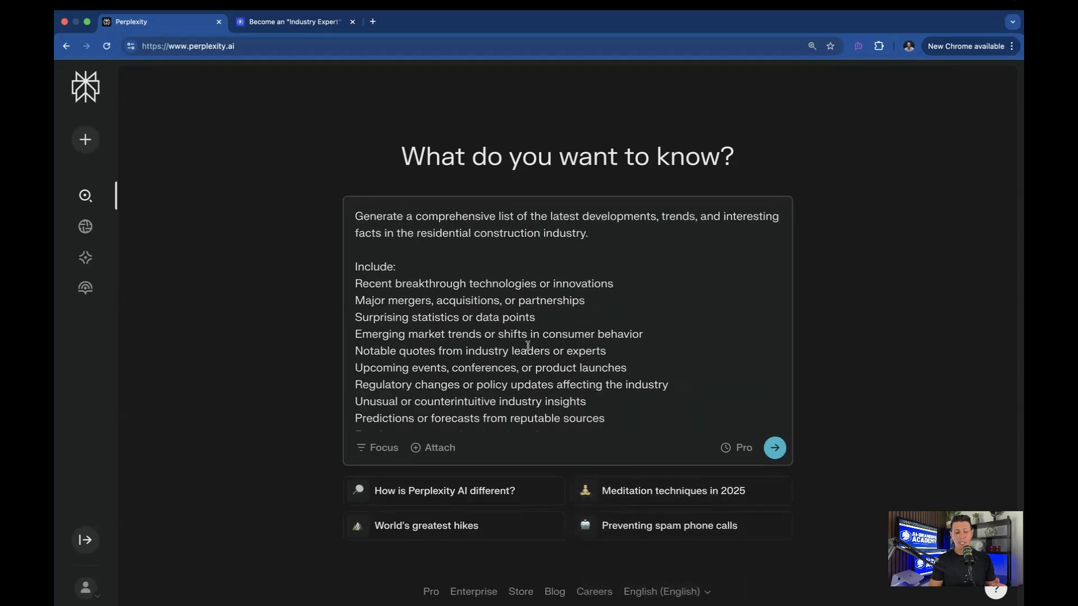
{"action": "scroll", "scroll_direction": "down", "scroll_amount": 3}
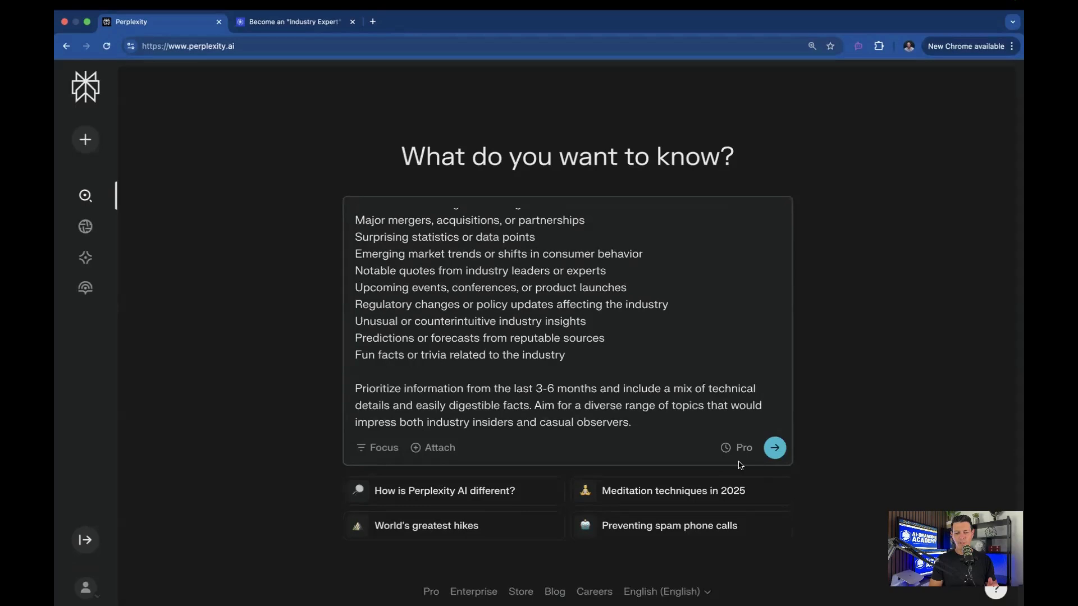
{"action": "left_click", "coordinate": [774, 448]}
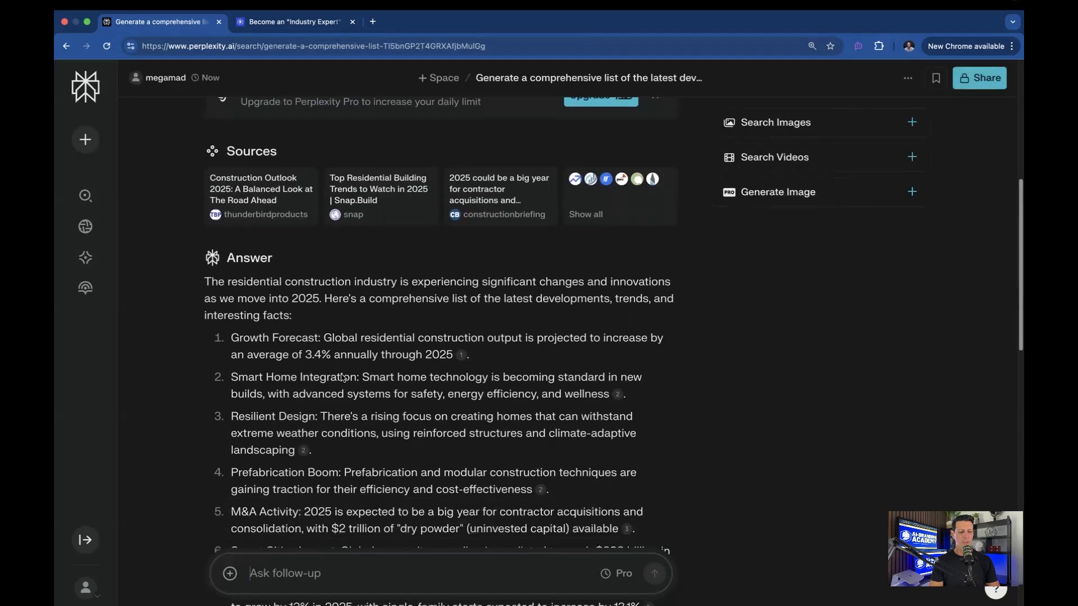
{"action": "scroll", "scroll_direction": "down", "scroll_amount": 3}
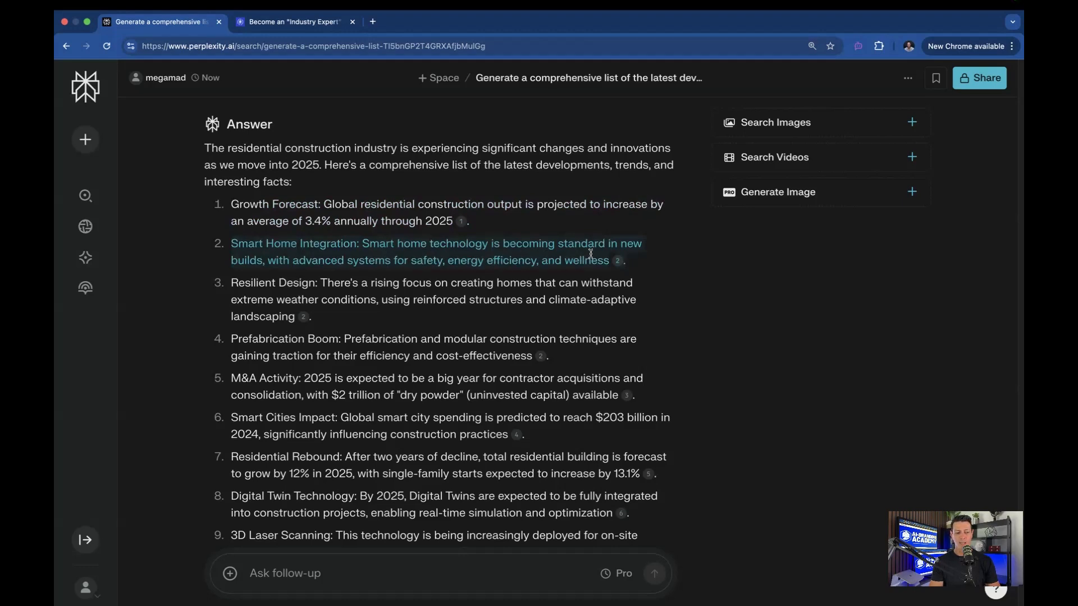
{"action": "scroll", "scroll_direction": "down", "scroll_amount": 3}
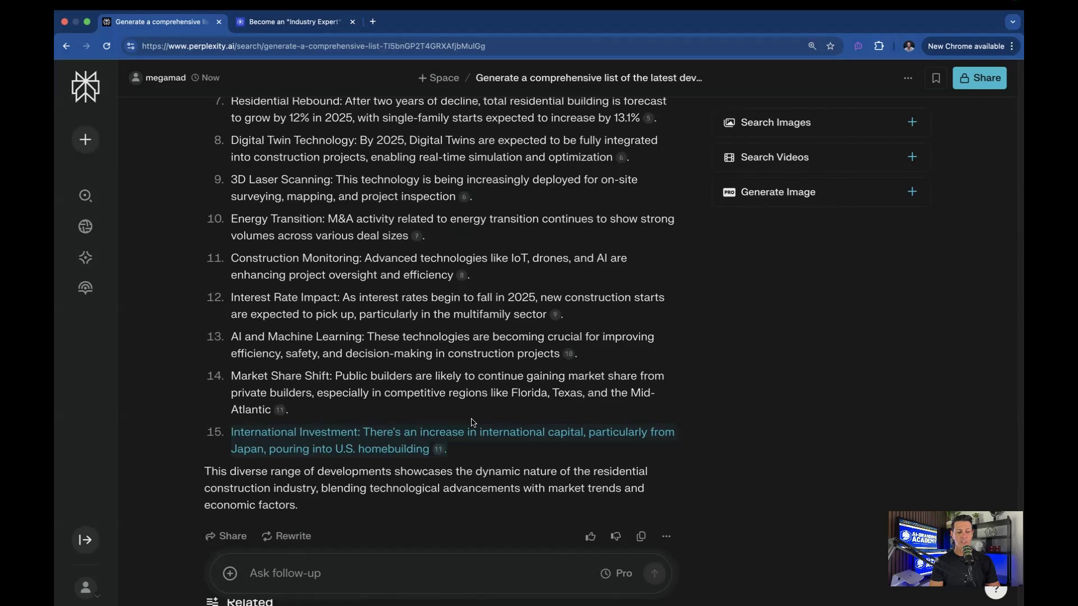
{"action": "mouse_move", "coordinate": [380, 452]}
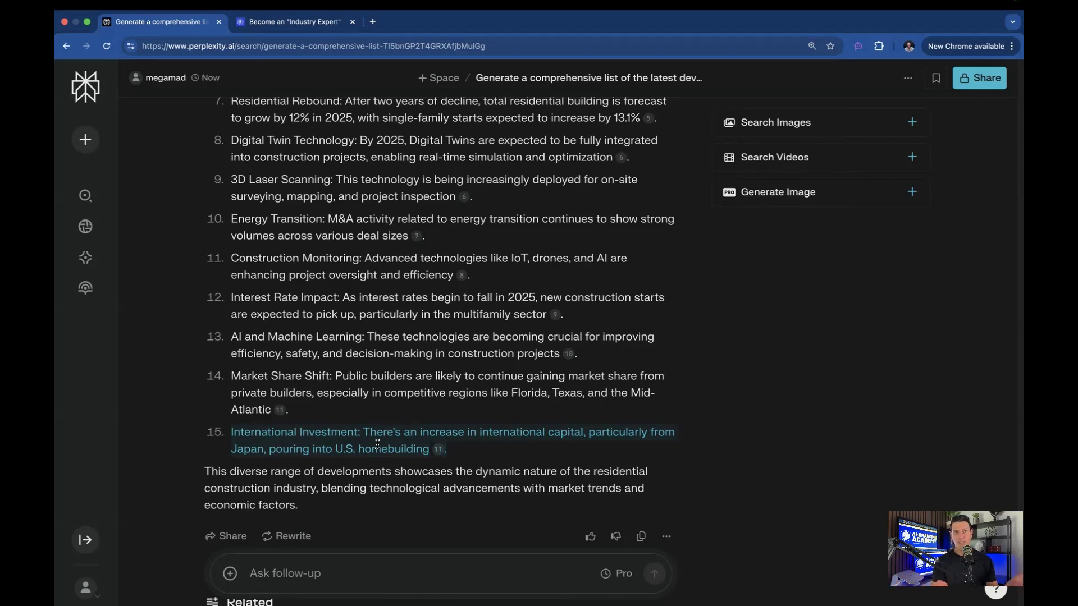
{"action": "scroll", "scroll_direction": "down", "scroll_amount": 3}
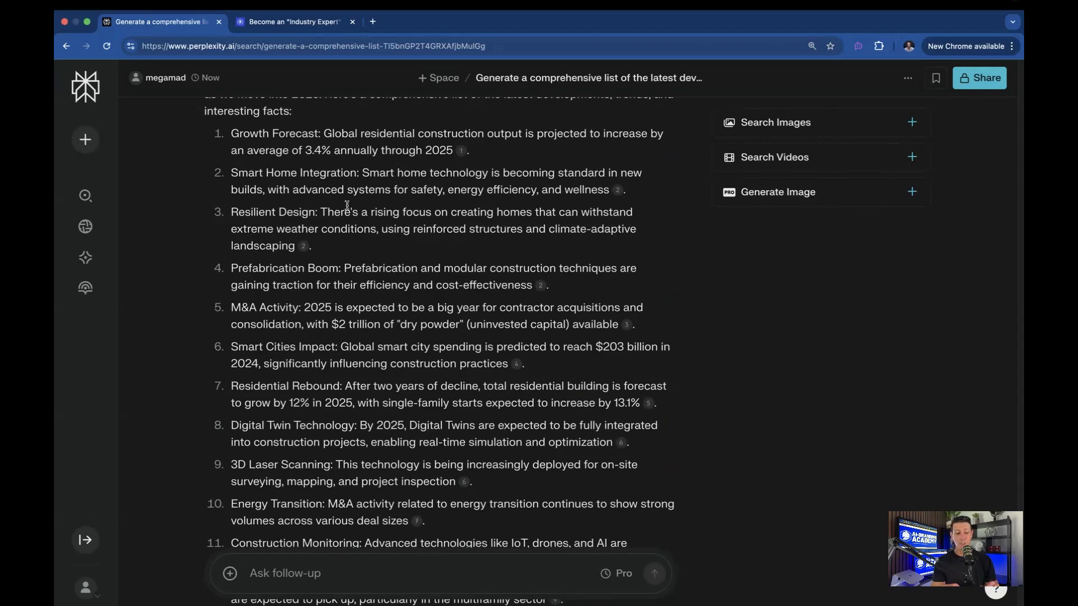
{"action": "scroll", "scroll_direction": "down", "scroll_amount": 3}
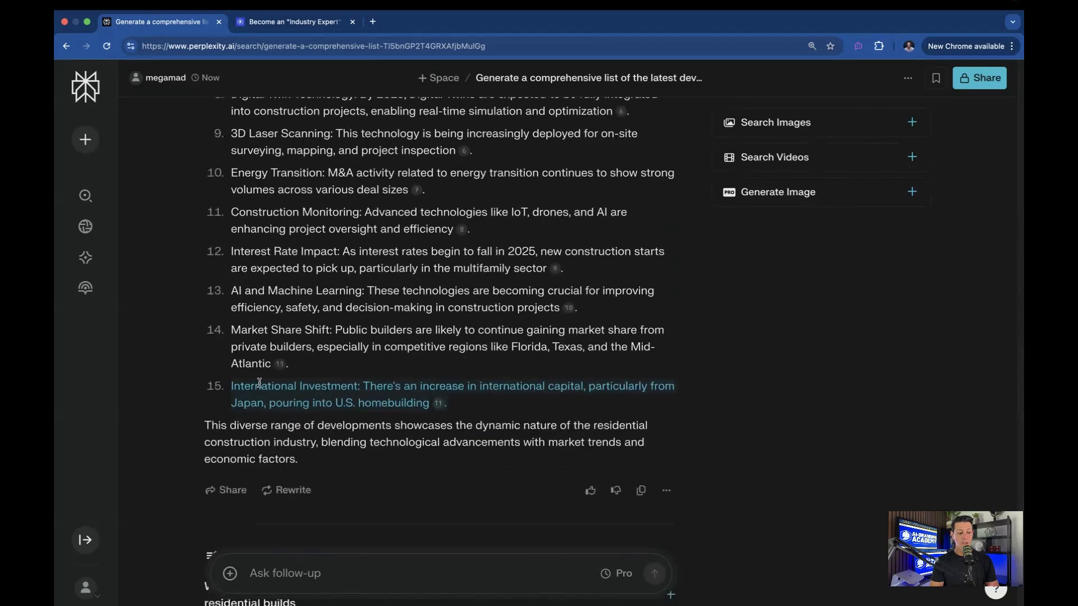
Step: Ask 'expand on the statistic in number 15' and scroll through the Japanese capital answer
{"action": "type", "text": "ex"}
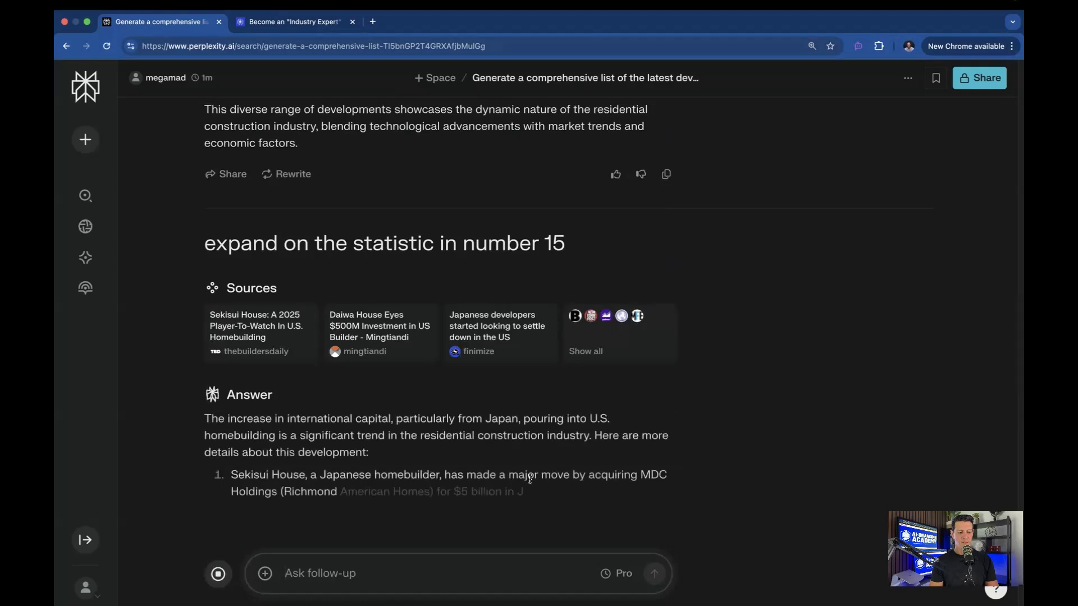
{"action": "scroll", "scroll_direction": "down", "scroll_amount": 3}
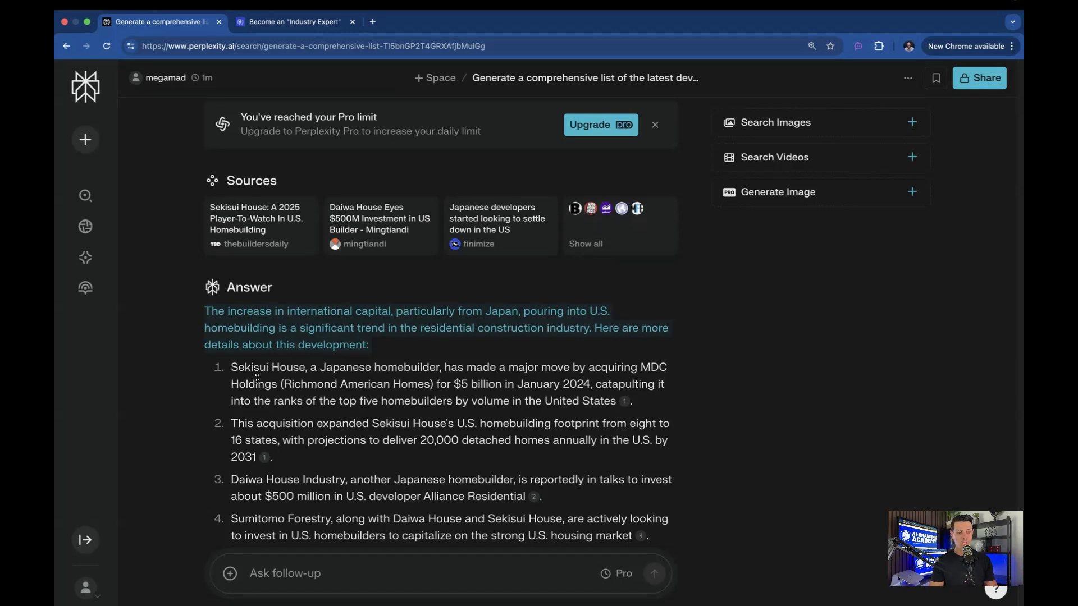
{"action": "scroll", "scroll_direction": "down", "scroll_amount": 3}
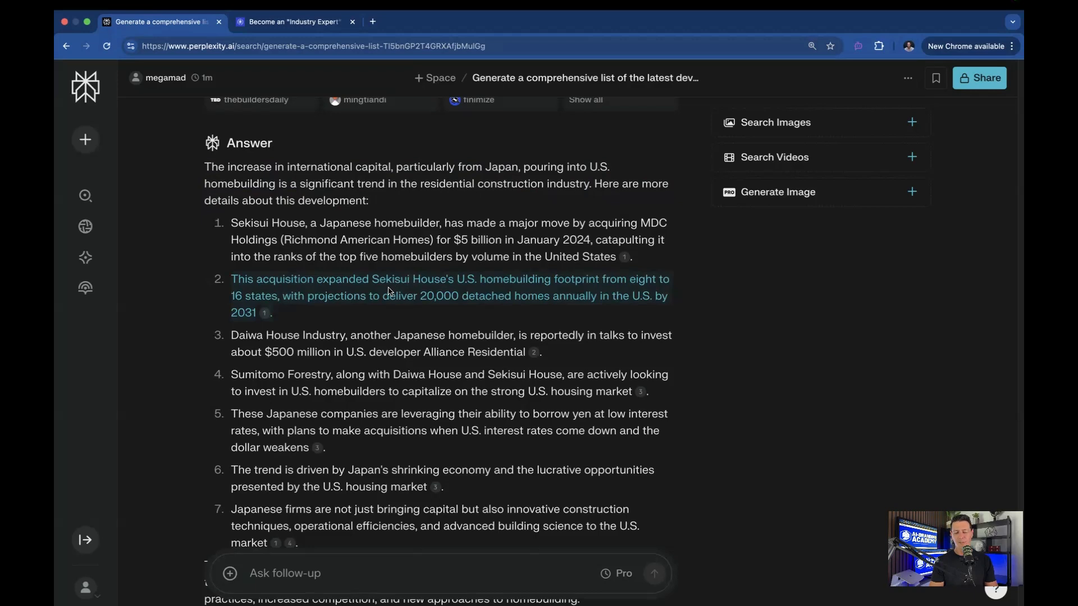
{"action": "mouse_move", "coordinate": [497, 284]}
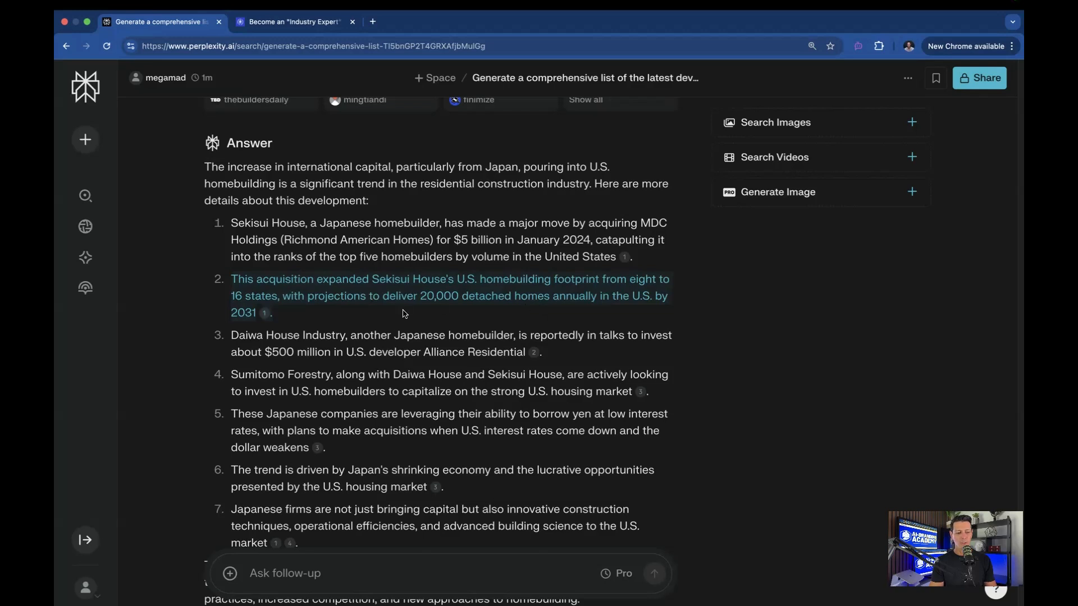
{"action": "scroll", "scroll_direction": "down", "scroll_amount": 3}
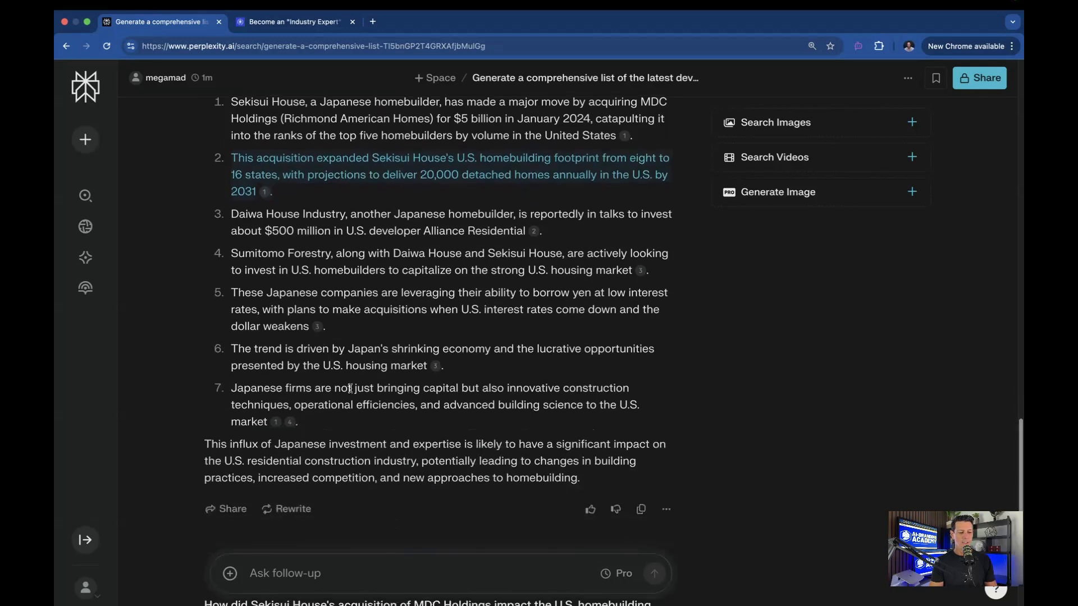
{"action": "mouse_move", "coordinate": [440, 316]}
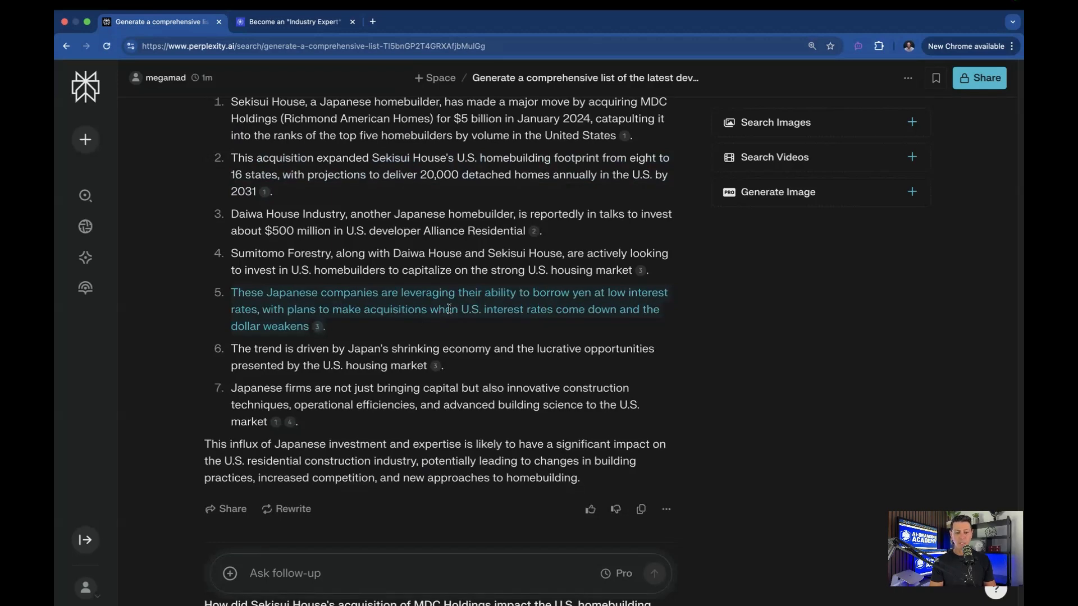
{"action": "mouse_move", "coordinate": [421, 387]}
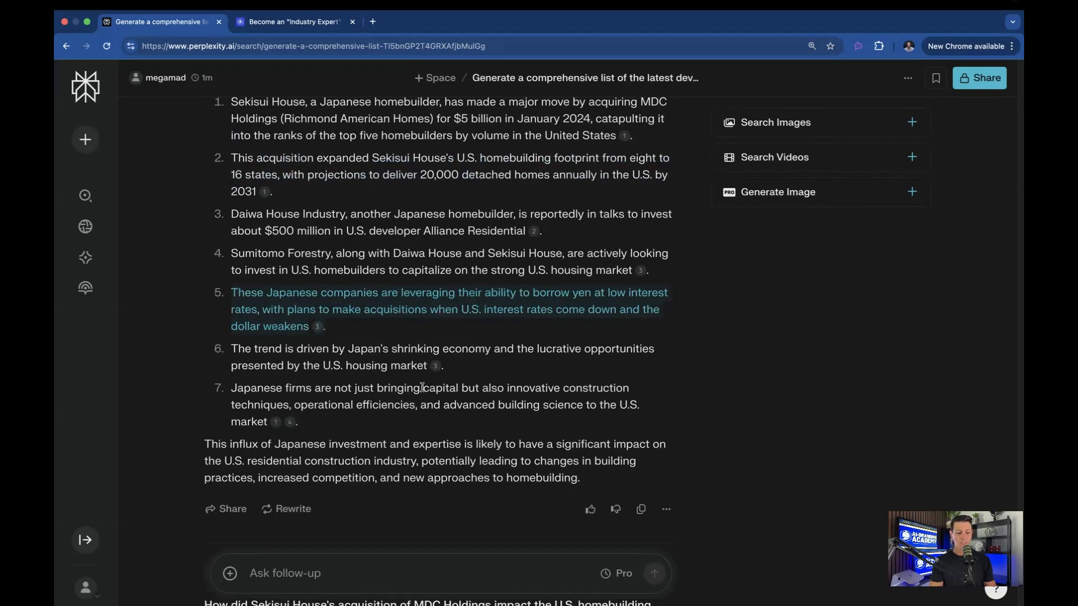
{"action": "scroll", "scroll_direction": "down", "scroll_amount": 3}
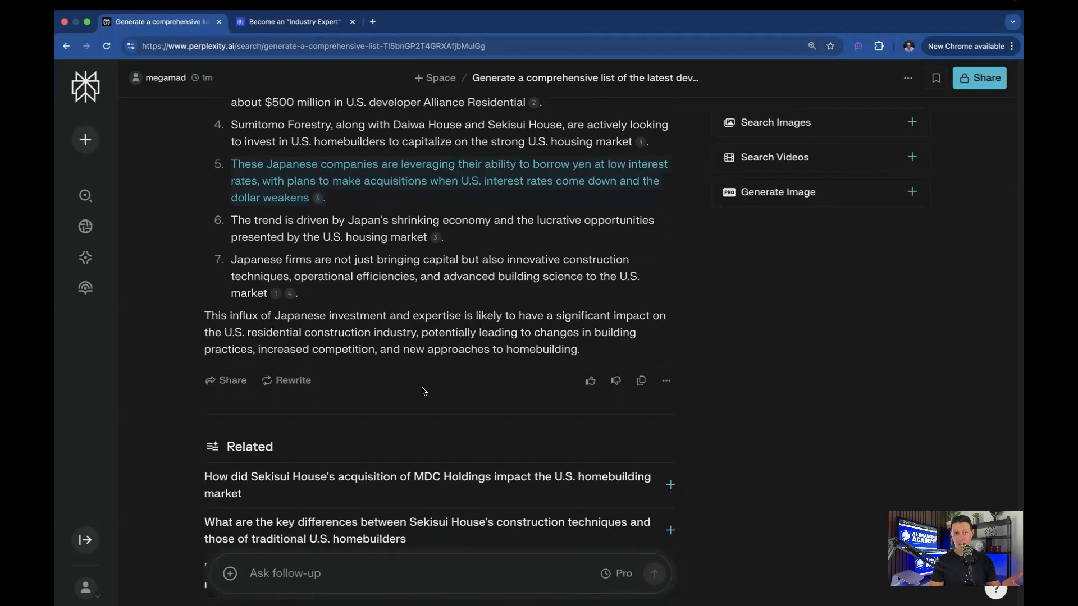